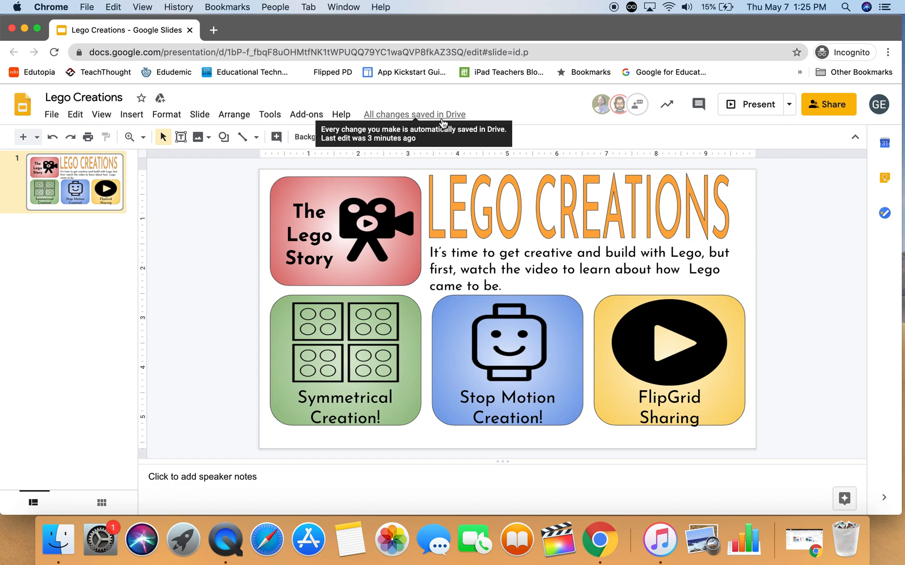
{"action": "mouse_move", "coordinate": [418, 358]}
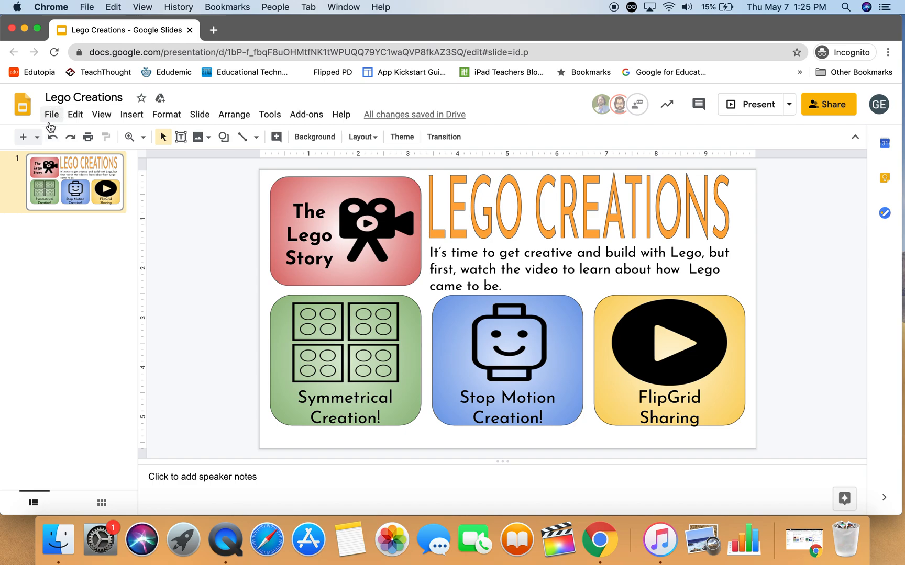
Step: Open the Publish to the web dialog for the Lego Creations presentation from the File menu
{"action": "left_click", "coordinate": [51, 114]}
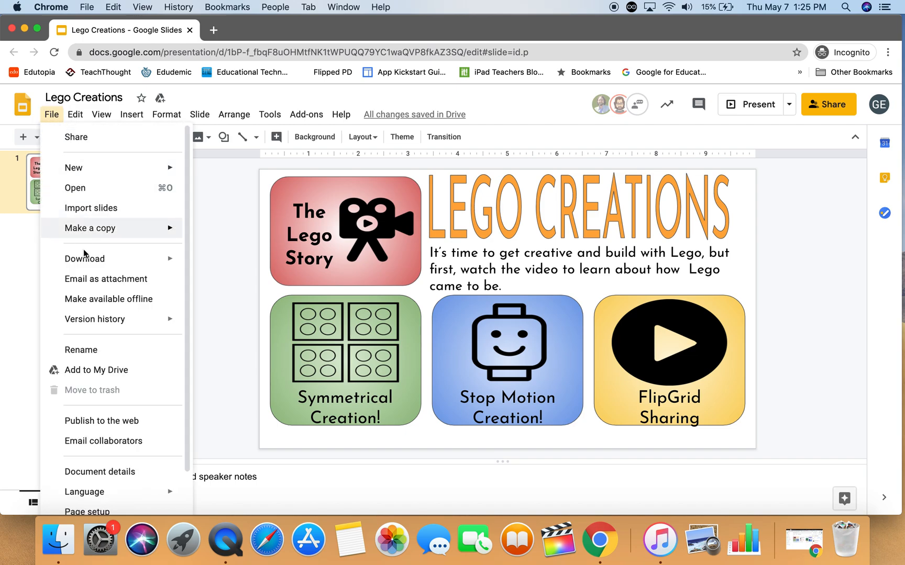
{"action": "mouse_move", "coordinate": [101, 420]}
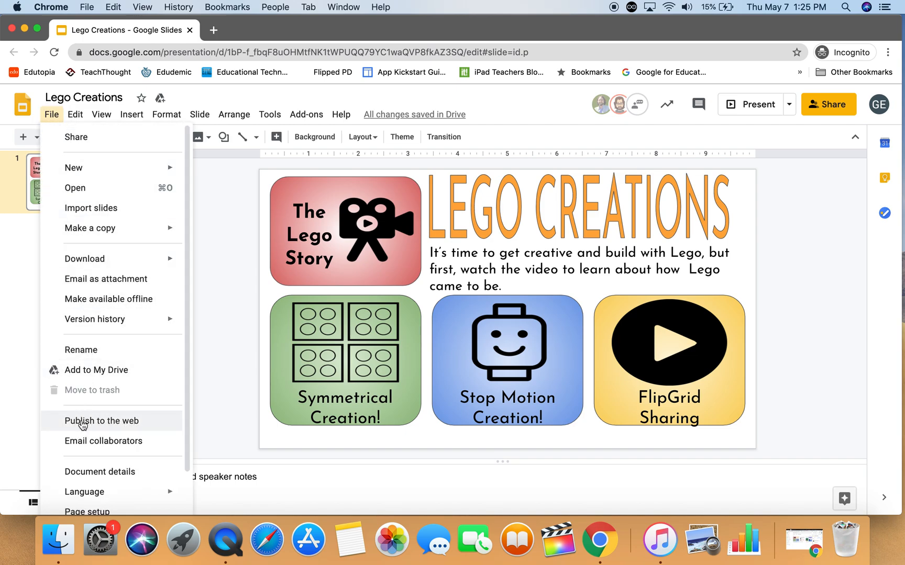
{"action": "left_click", "coordinate": [101, 421]}
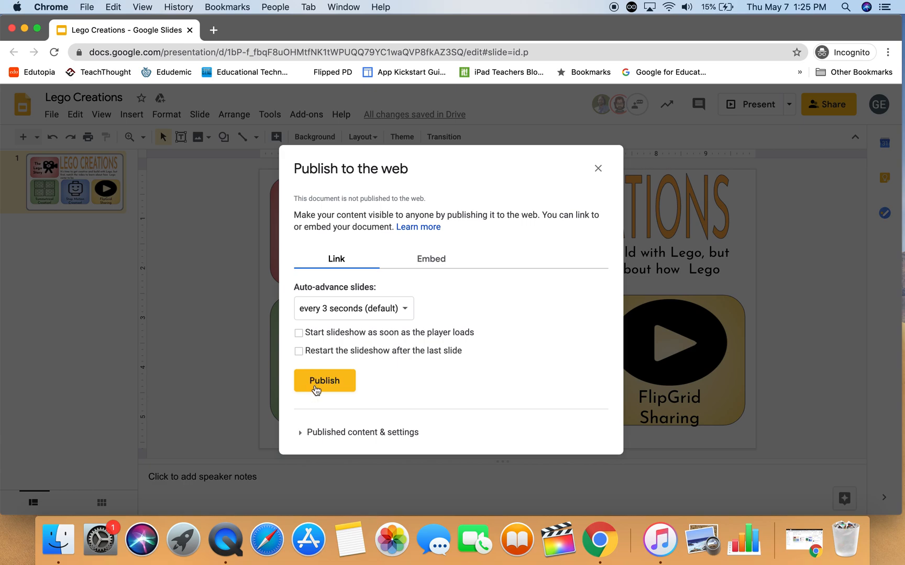
Step: Publish Lego Creations to the web and confirm, generating its public link
{"action": "left_click", "coordinate": [324, 380]}
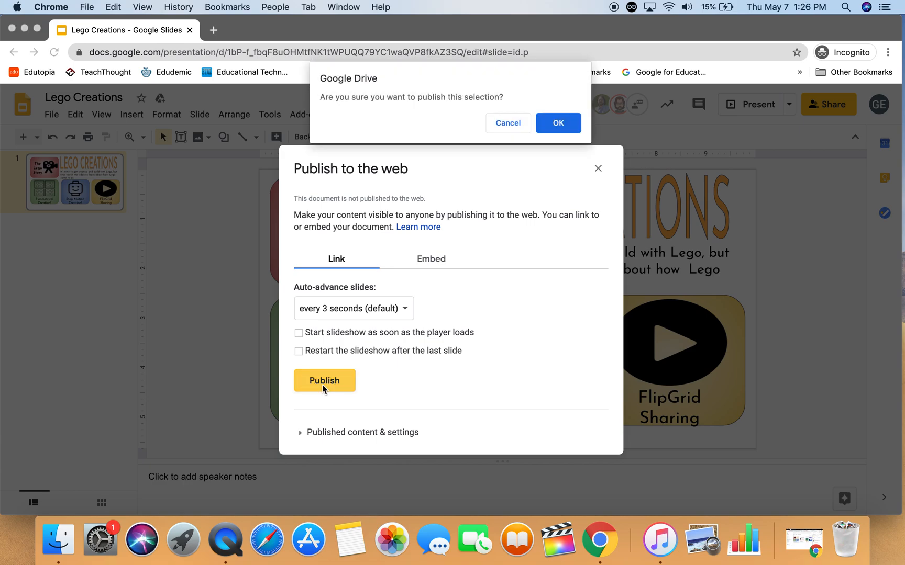
{"action": "mouse_move", "coordinate": [503, 109]}
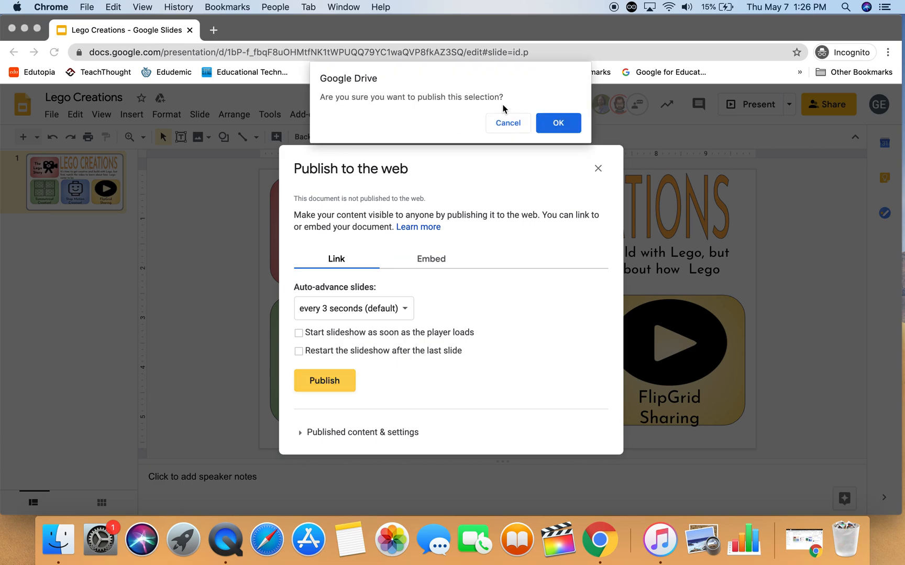
{"action": "left_click", "coordinate": [556, 123]}
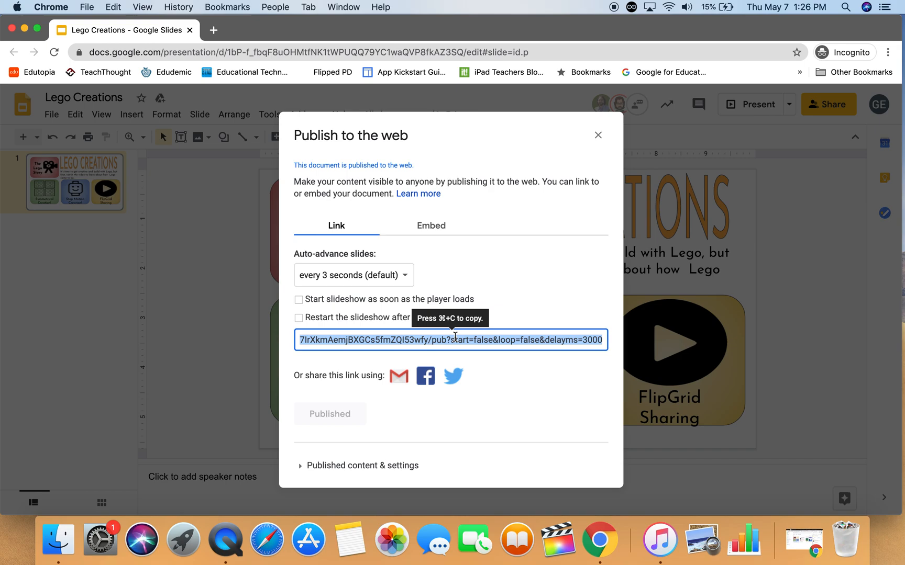
{"action": "mouse_move", "coordinate": [282, 127]}
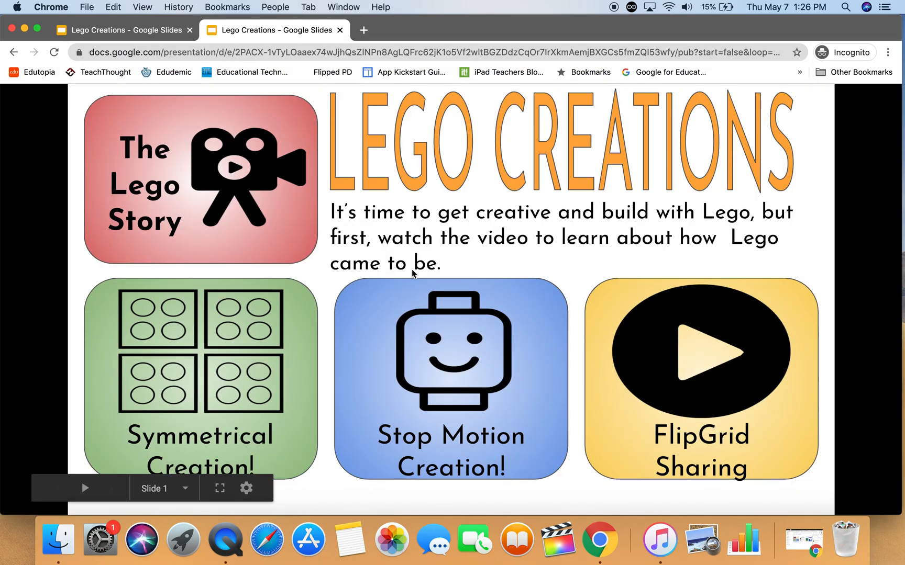
{"action": "left_click", "coordinate": [200, 375]}
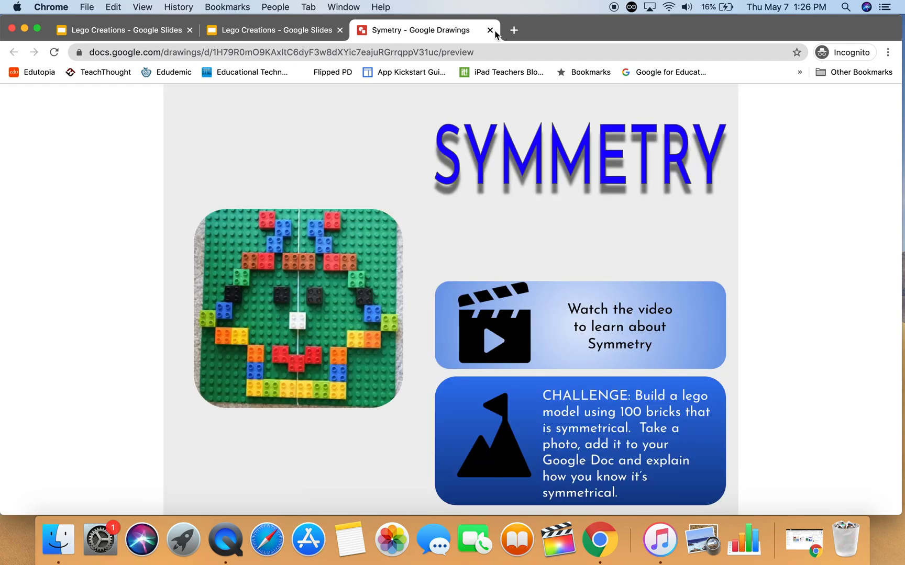
{"action": "left_click", "coordinate": [489, 29]}
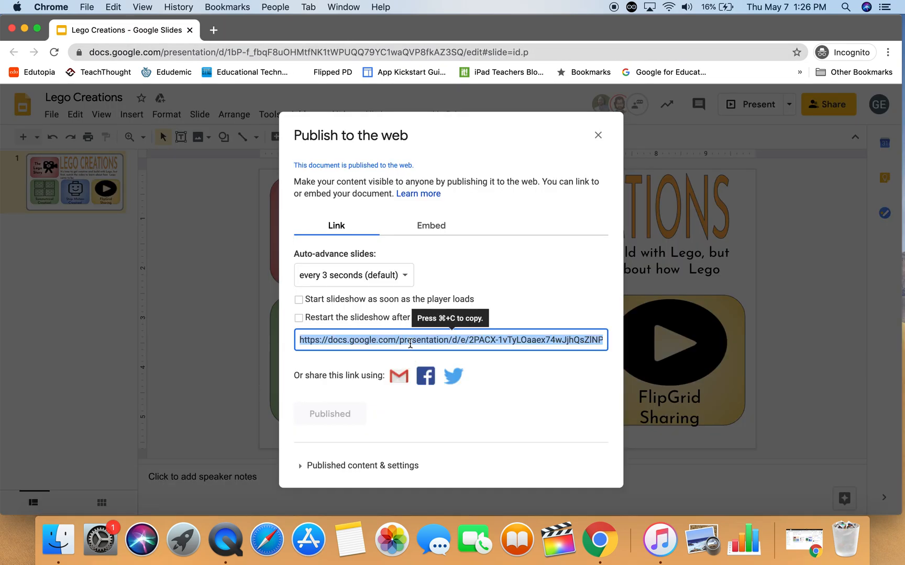
{"action": "mouse_move", "coordinate": [601, 151]}
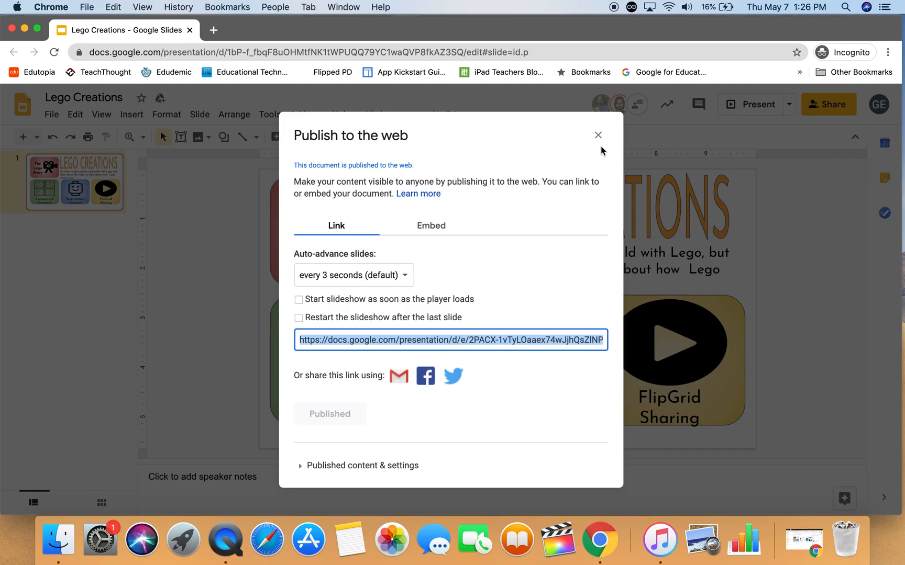
Step: Close the Publish to the web dialog, leaving the presentation published
{"action": "left_click", "coordinate": [598, 135]}
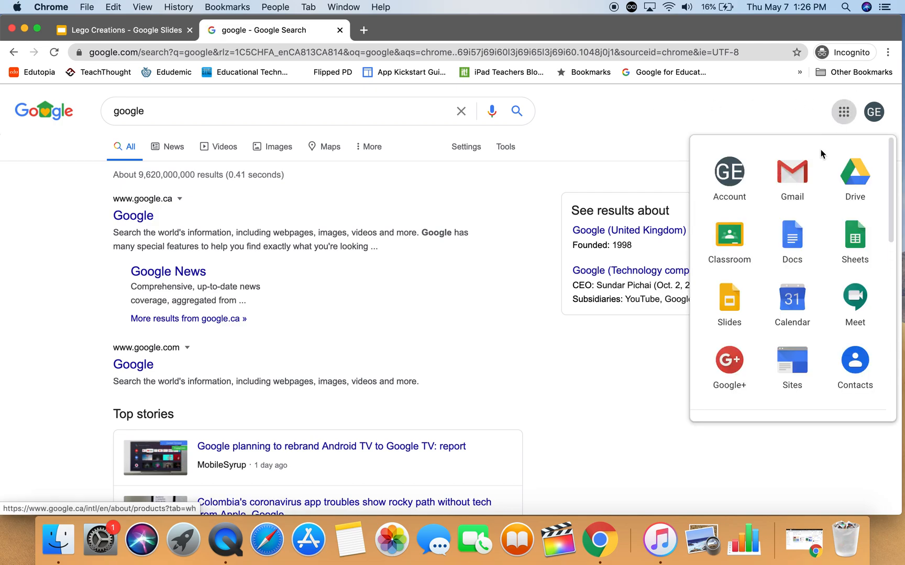
Step: Start a blank assignment from Classwork in Mr Gallerys Remote Learning class, dismissing the tip
{"action": "left_click", "coordinate": [728, 237]}
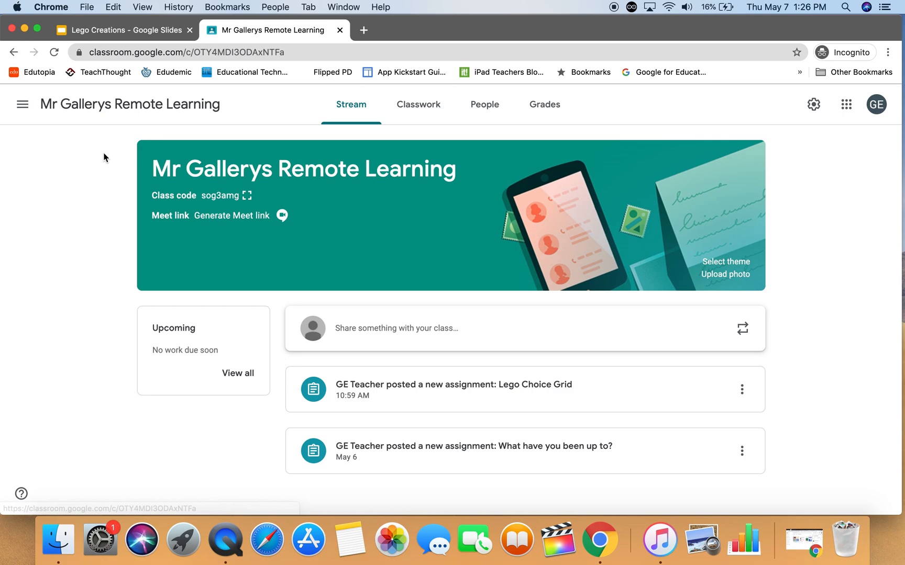
{"action": "left_click", "coordinate": [418, 105]}
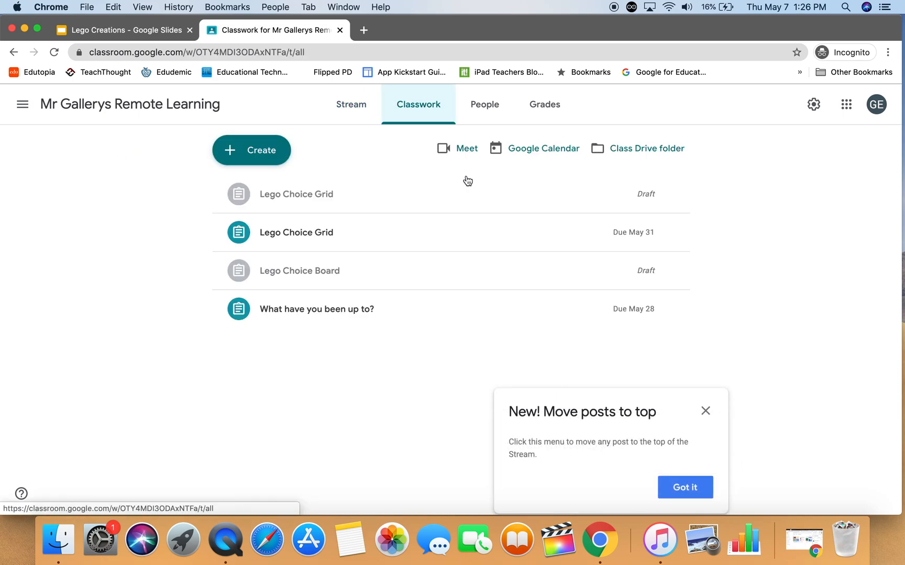
{"action": "left_click", "coordinate": [684, 487]}
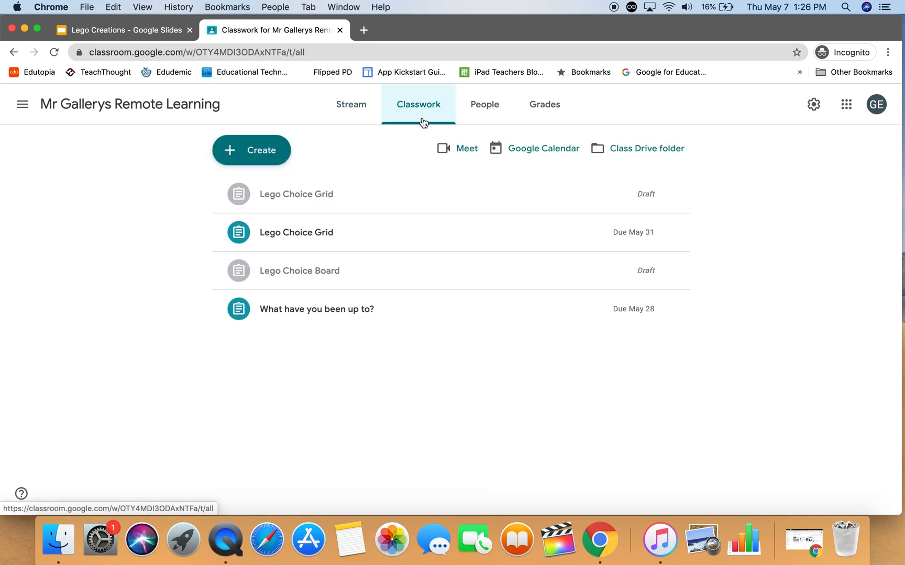
{"action": "left_click", "coordinate": [251, 150]}
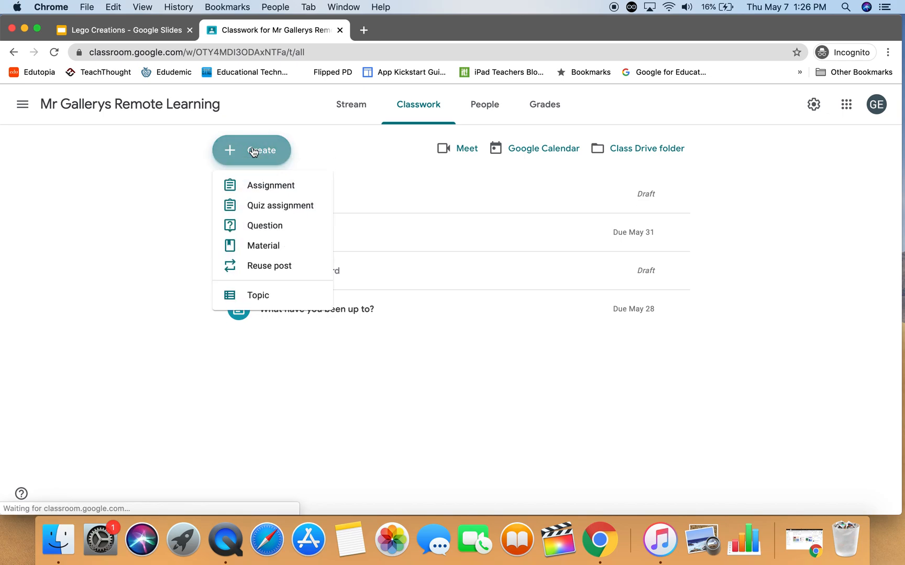
{"action": "left_click", "coordinate": [270, 186]}
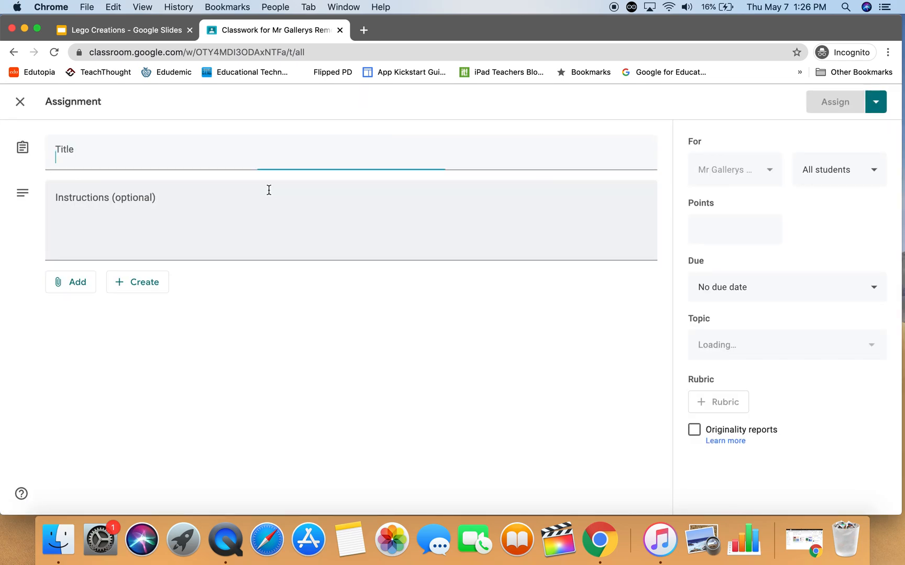
Step: Title the assignment 'Lego Choice Grid'
{"action": "type", "text": "Legf"}
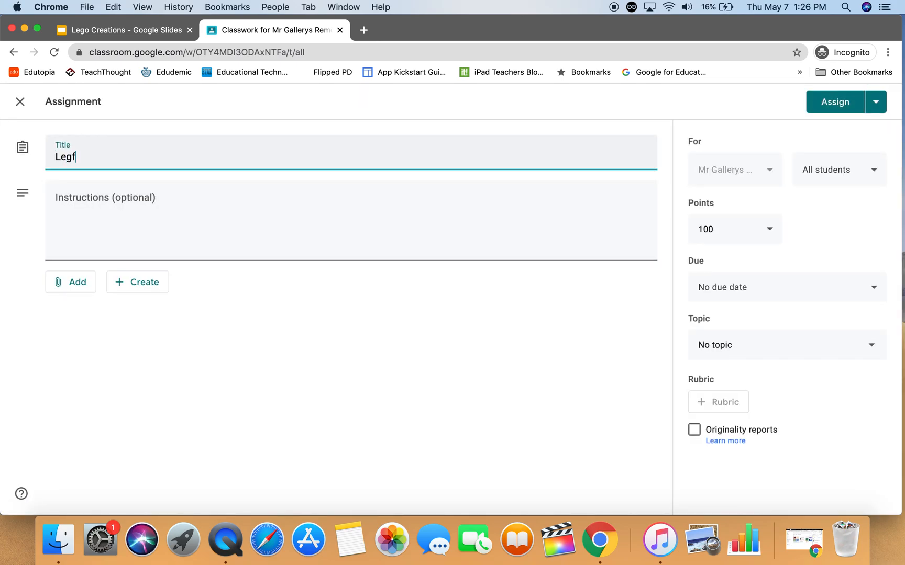
{"action": "type", "text": "Lego C"}
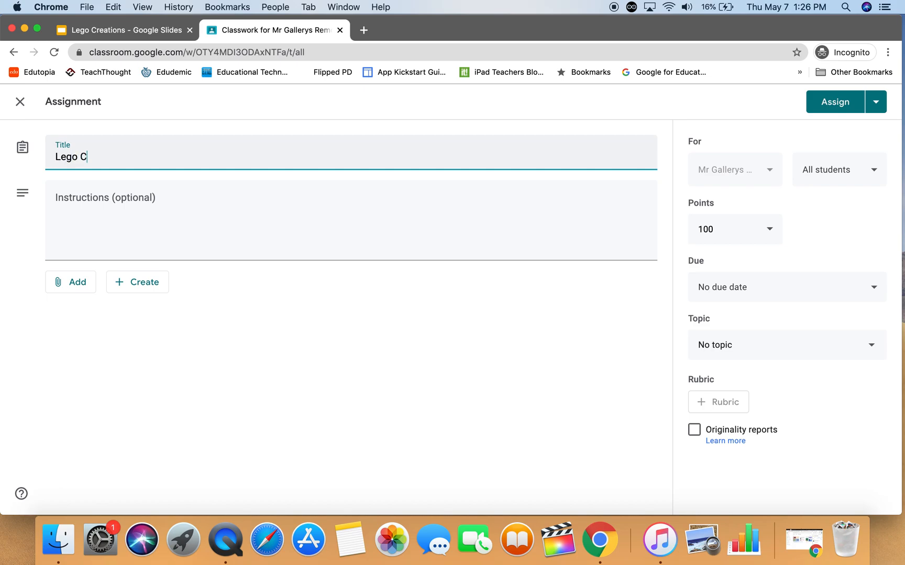
{"action": "type", "text": "hoice Grid"}
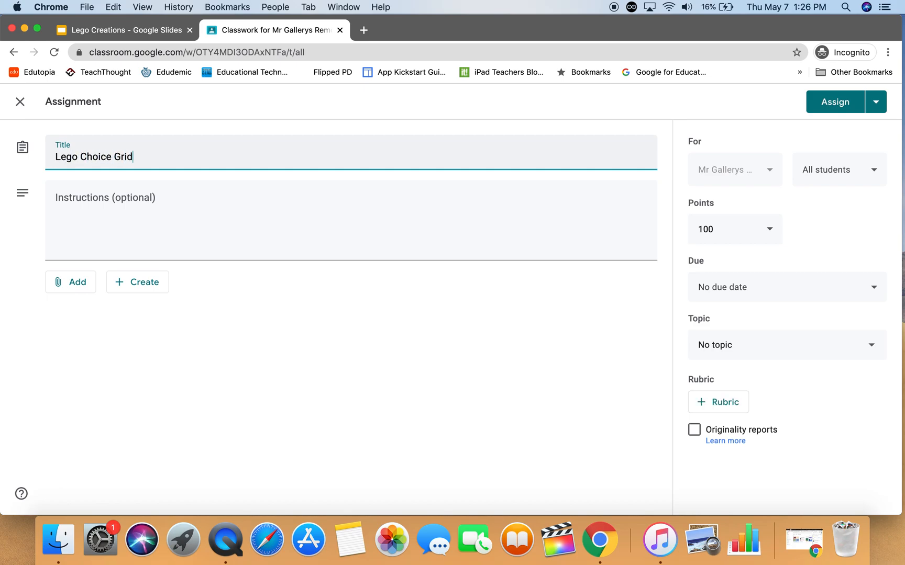
Step: Enter the instructions 'Watch the Lego video and choose and activity.'
{"action": "type", "text": "W"}
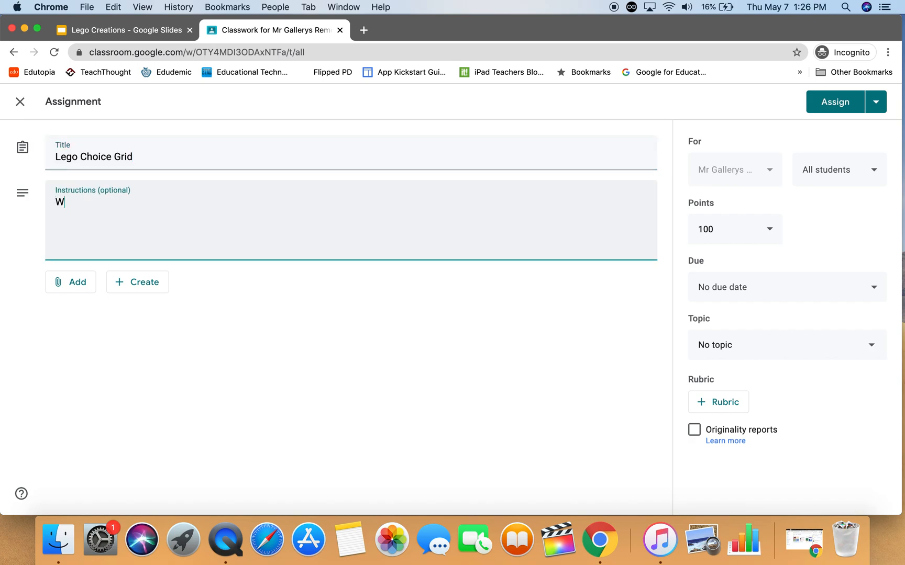
{"action": "type", "text": "atch the Le"}
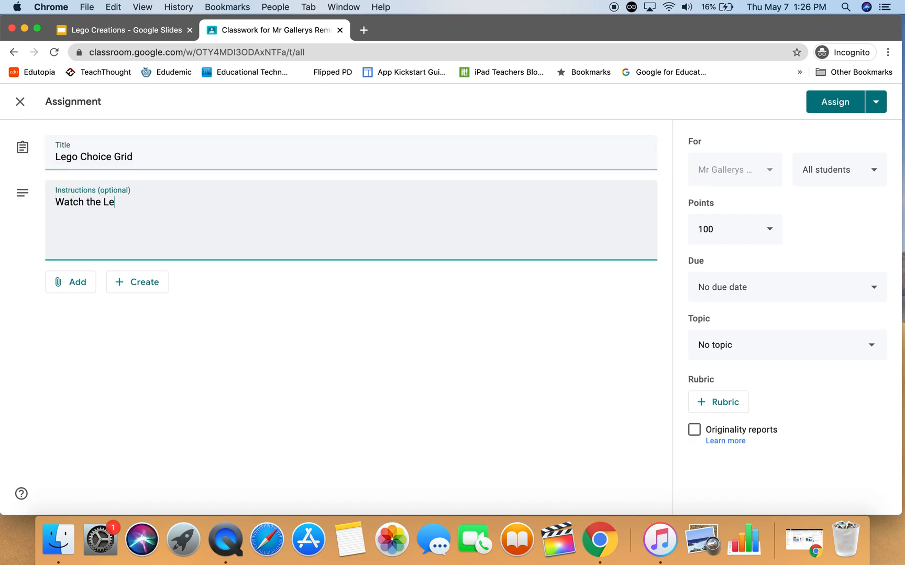
{"action": "type", "text": "go video and c"}
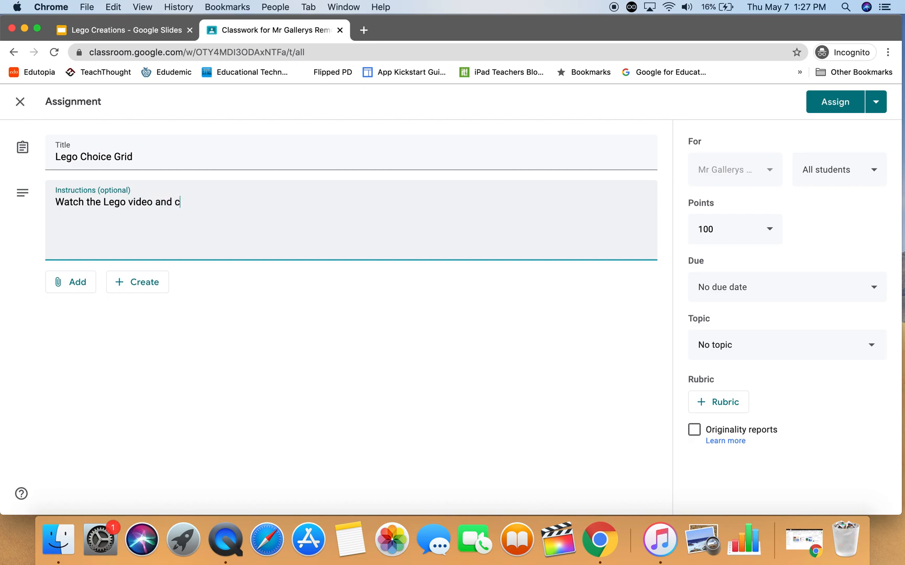
{"action": "type", "text": "hoose and a"}
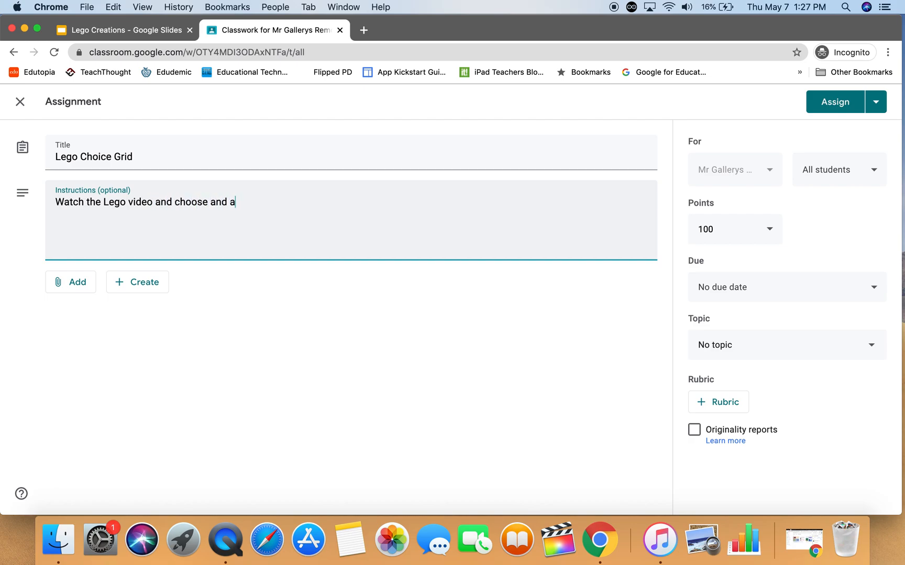
{"action": "type", "text": "ctivit"}
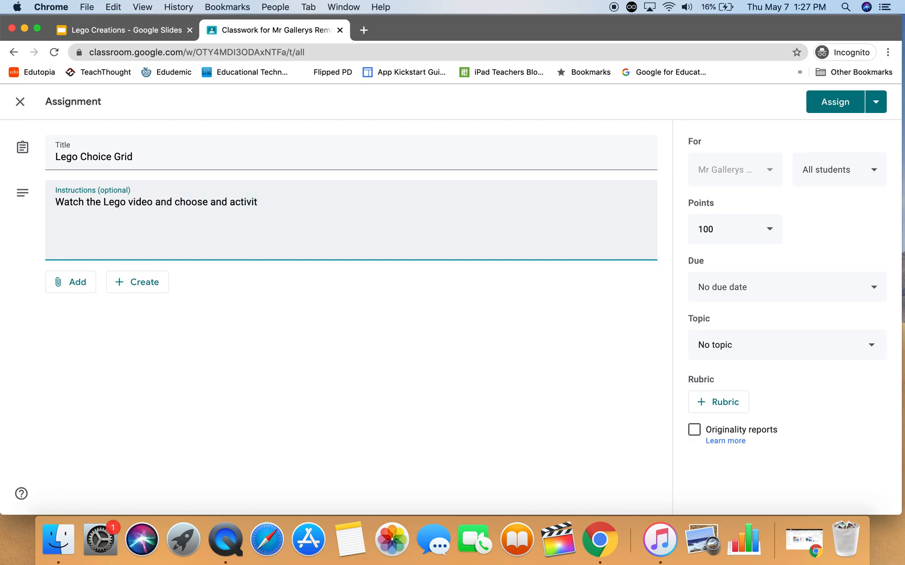
{"action": "type", "text": "y."}
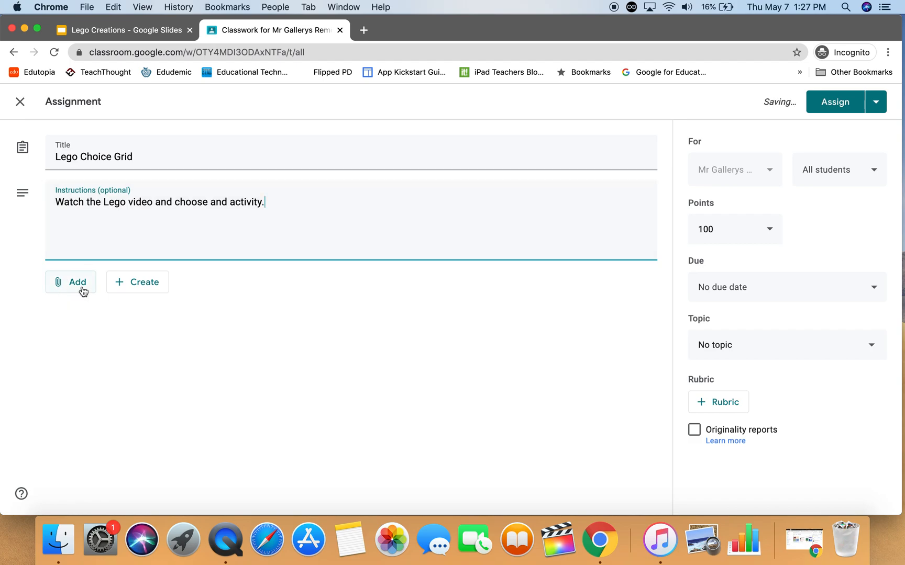
Step: Attach the published Lego Creations Slides URL as a link on the assignment
{"action": "left_click", "coordinate": [70, 282]}
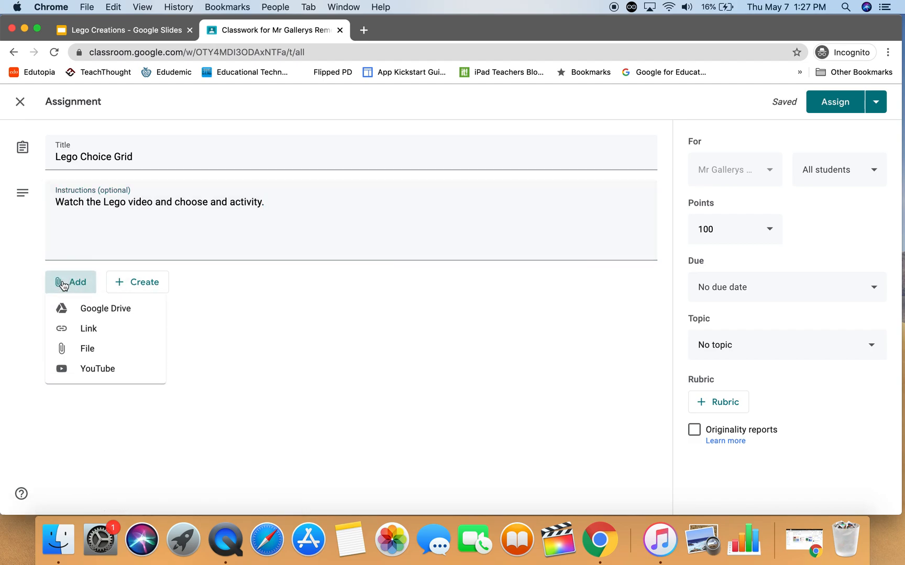
{"action": "mouse_move", "coordinate": [88, 328]}
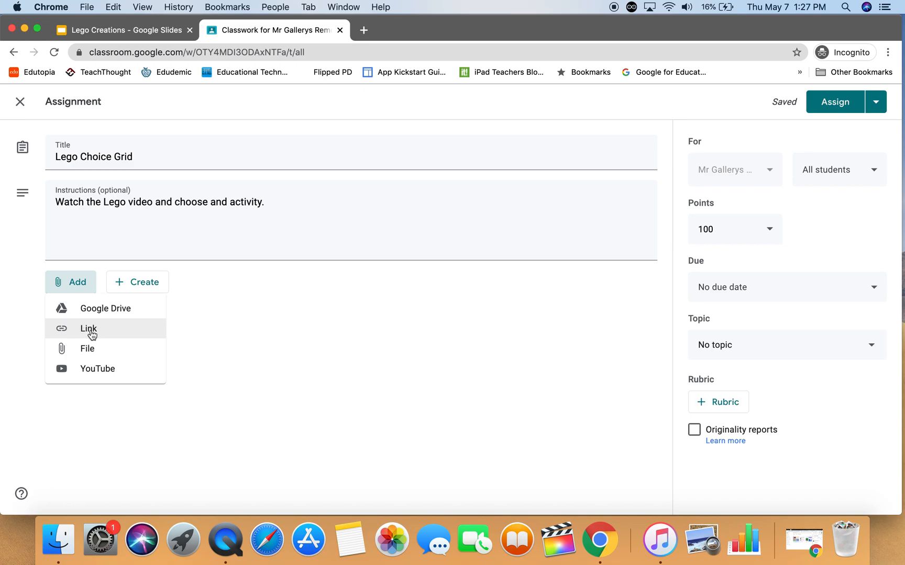
{"action": "mouse_move", "coordinate": [85, 332]}
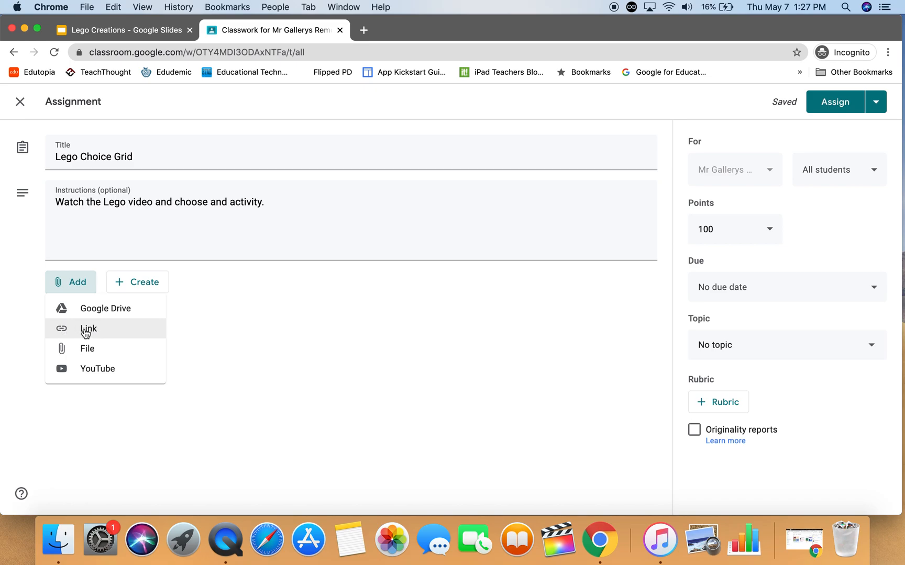
{"action": "left_click", "coordinate": [89, 329]}
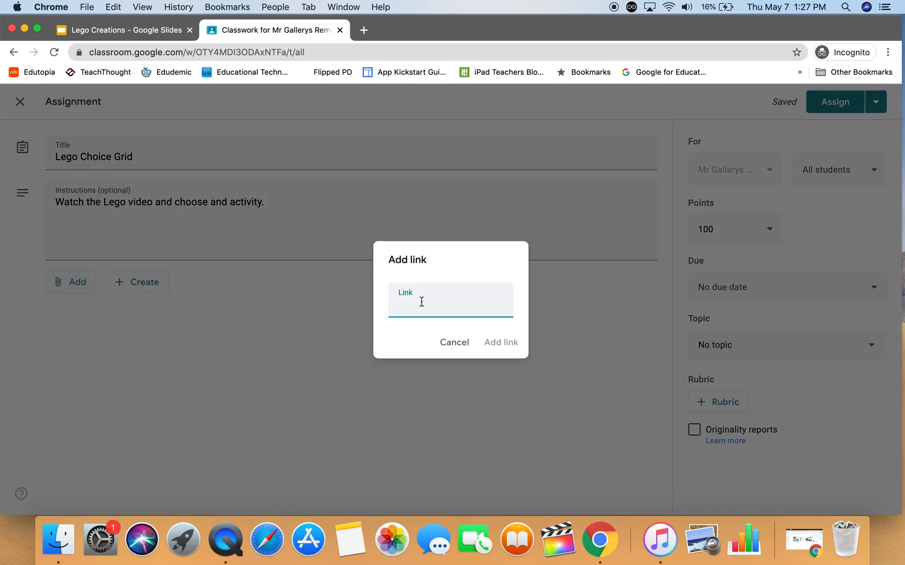
{"action": "type", "text": "p=false&delayms=3000"}
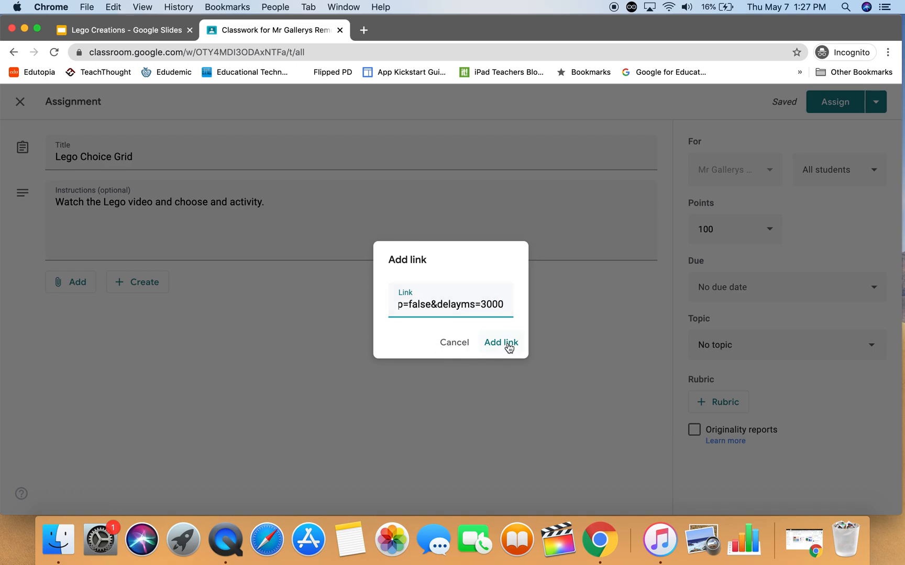
{"action": "left_click", "coordinate": [501, 343]}
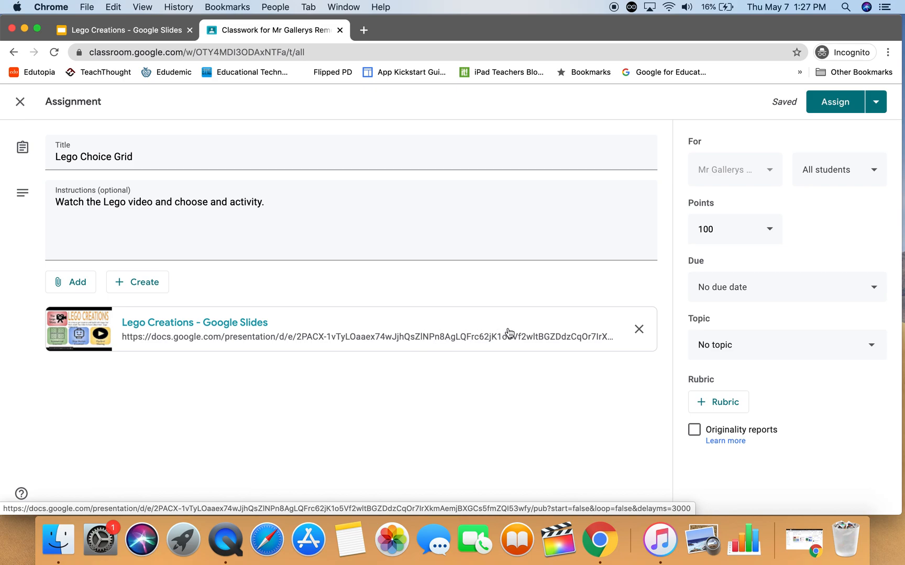
{"action": "mouse_move", "coordinate": [389, 333]}
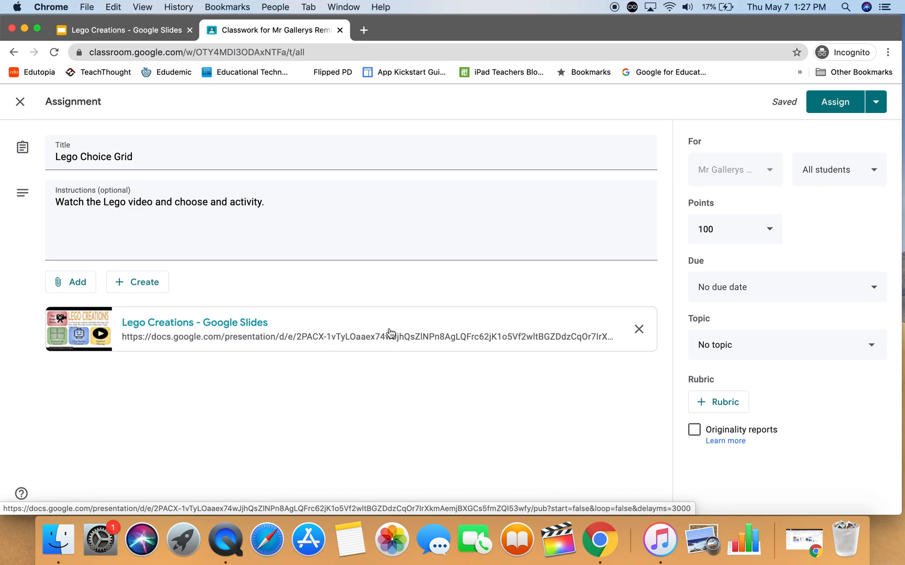
{"action": "mouse_move", "coordinate": [401, 334]}
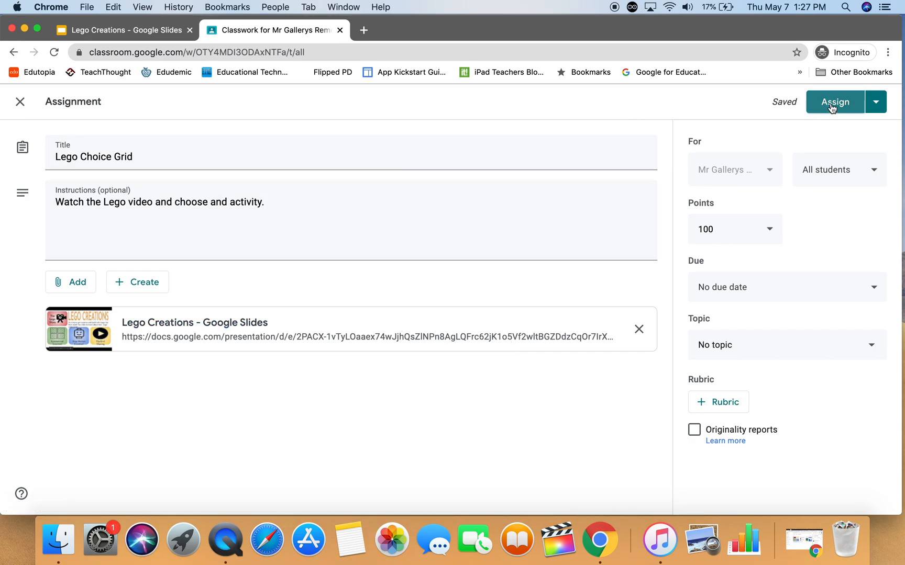
Step: Assign Lego Choice Grid and expand the posted item in the classwork list
{"action": "left_click", "coordinate": [834, 101]}
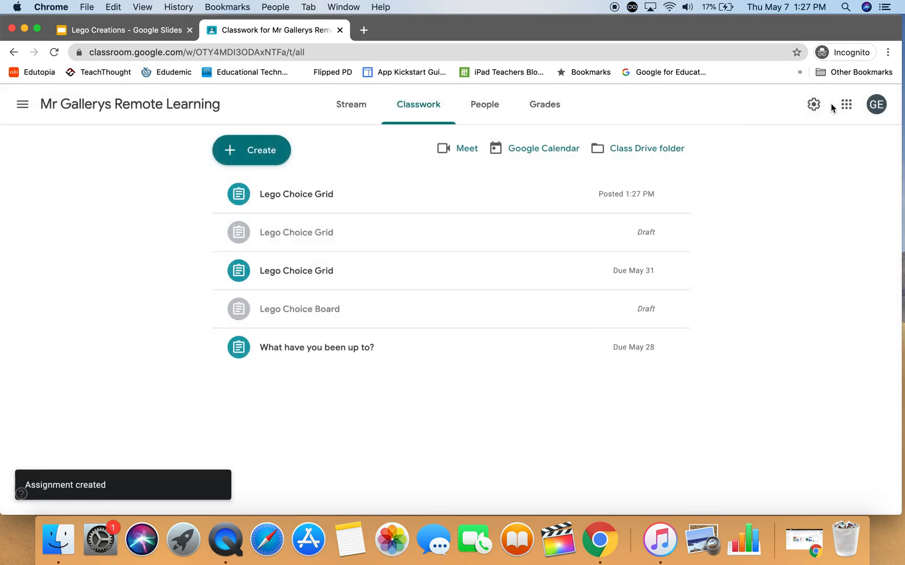
{"action": "mouse_move", "coordinate": [295, 194]}
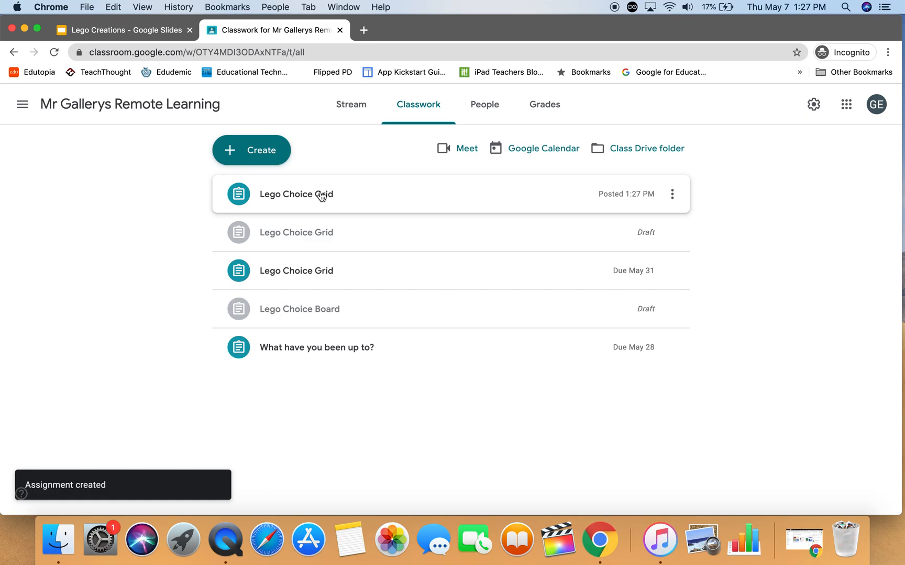
{"action": "left_click", "coordinate": [296, 193]}
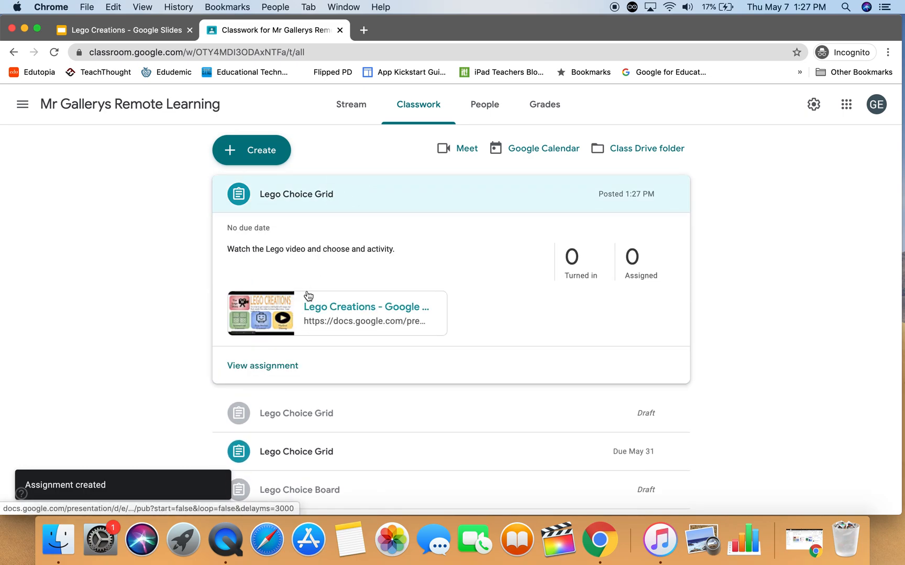